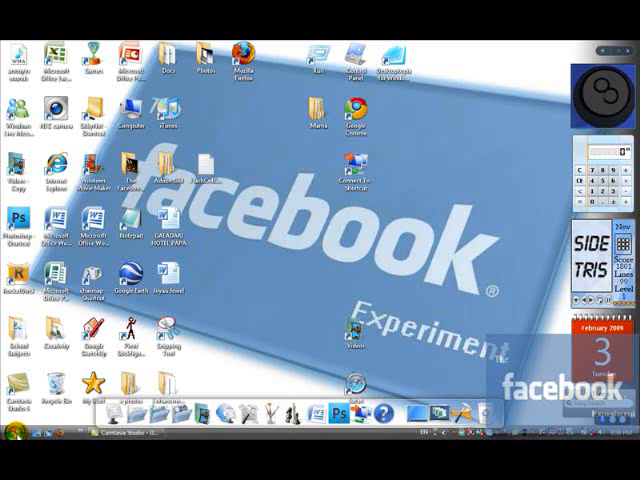
Open the Computer window from the Start menu, listing the hard disk and DVD drive
left_click(10, 424)
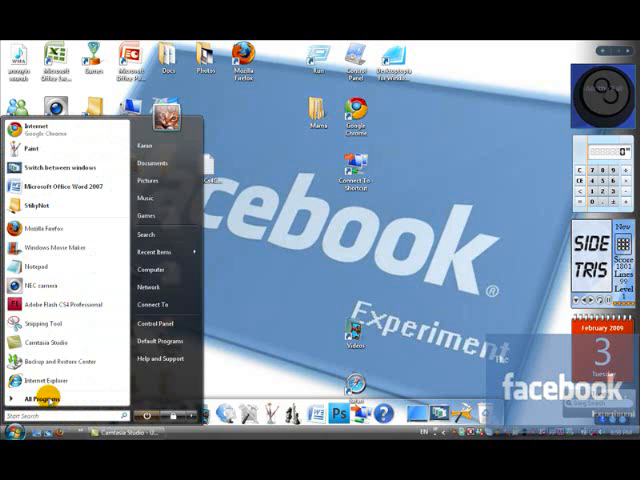
left_click(152, 268)
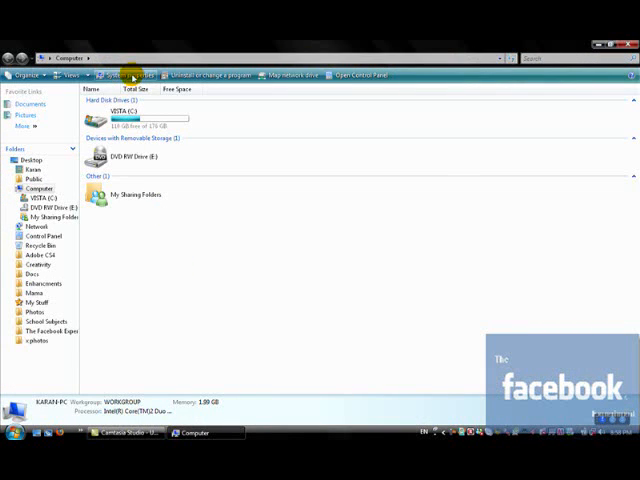
Show the System page with edition, processor, memory and computer name
left_click(124, 74)
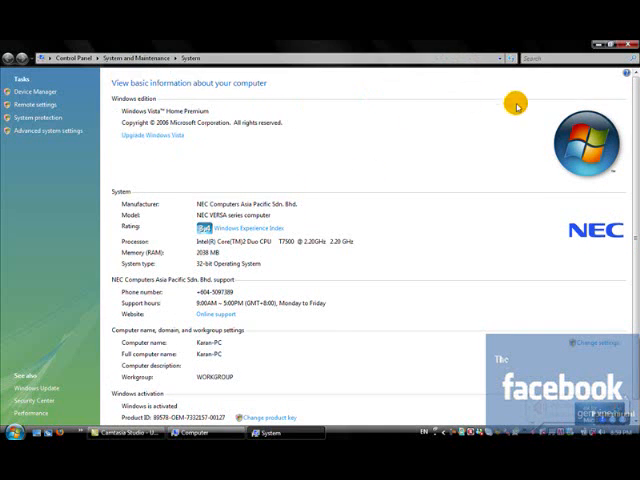
mouse_move(348, 212)
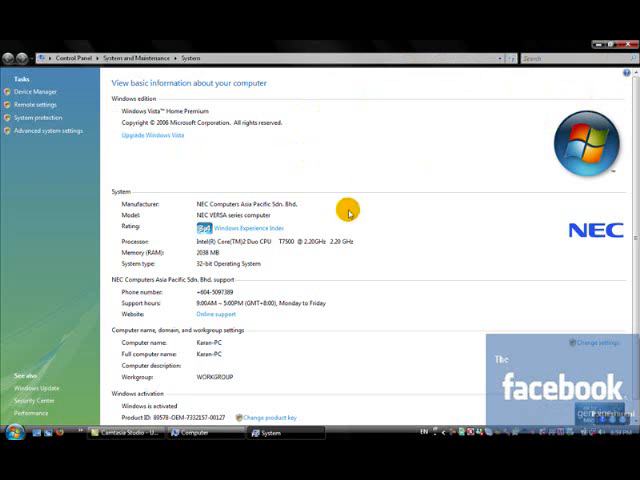
mouse_move(322, 104)
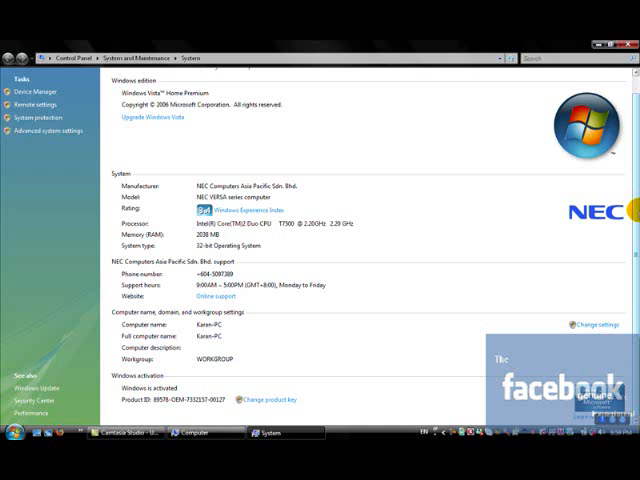
mouse_move(284, 234)
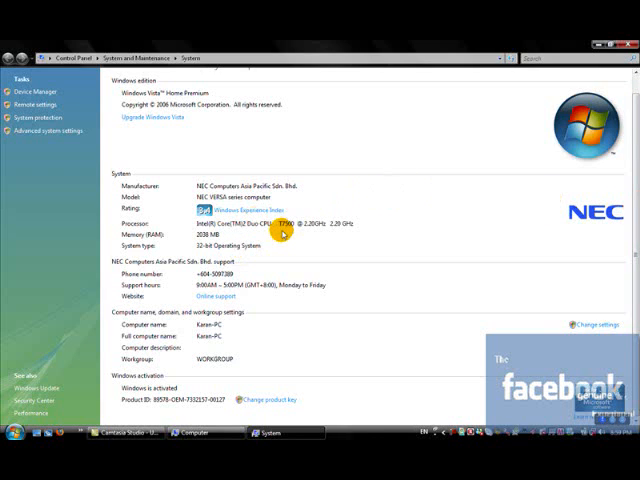
mouse_move(324, 380)
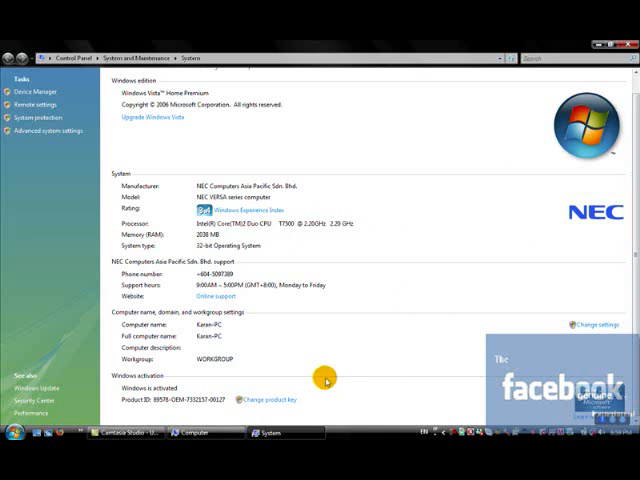
mouse_move(164, 402)
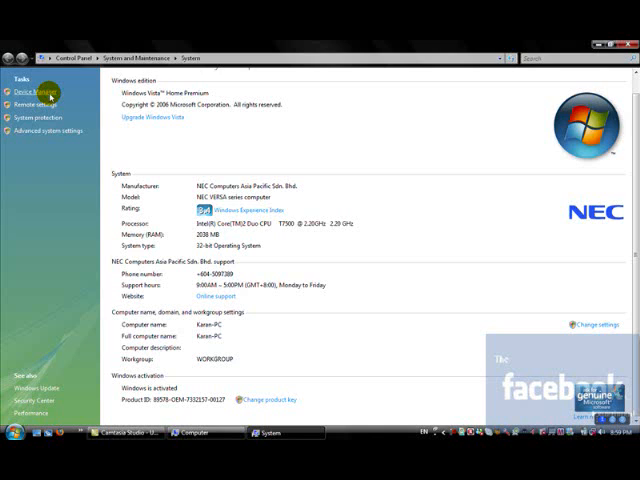
mouse_move(340, 262)
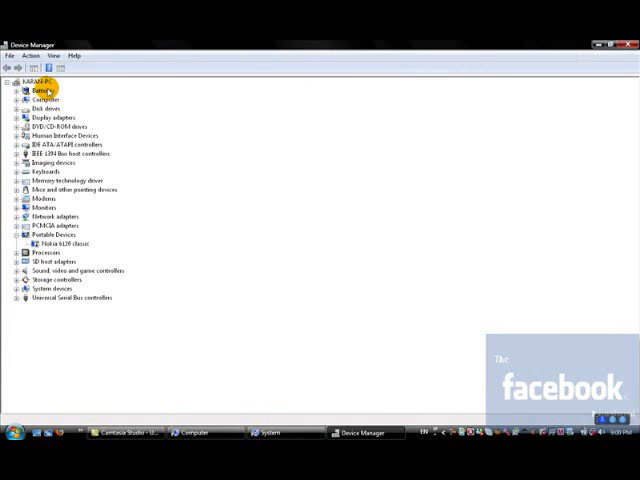
Expand and collapse the Batteries, Disk drives and IDE ATA/ATAPI controllers categories
left_click(42, 92)
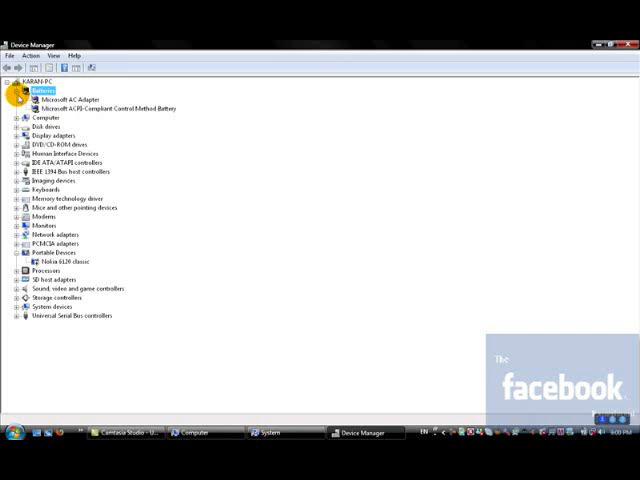
left_click(20, 88)
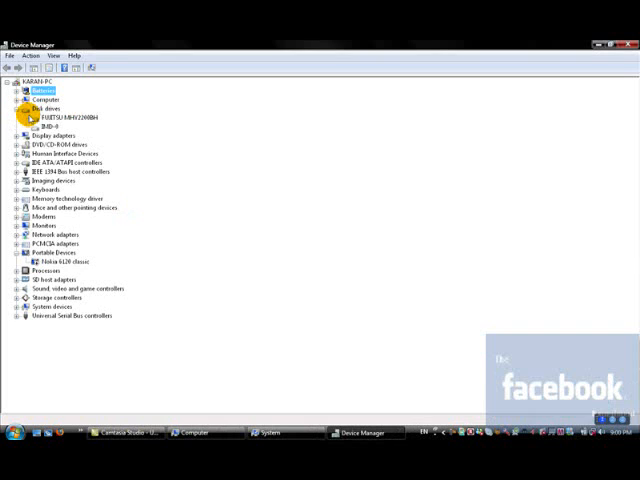
left_click(44, 126)
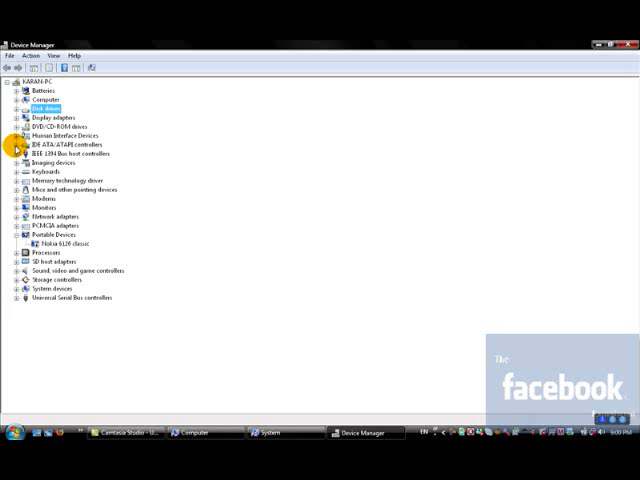
left_click(20, 144)
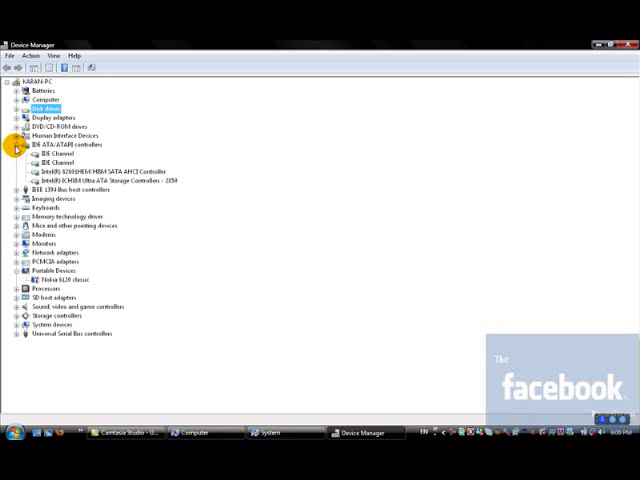
left_click(20, 144)
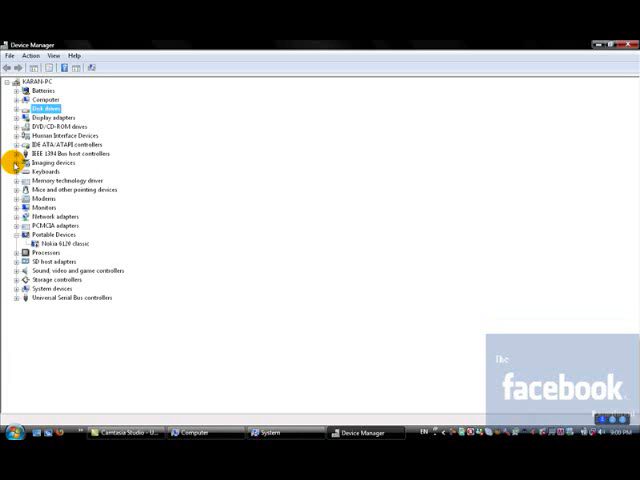
Expand Imaging devices to show the USB Camera, then expand the Modems category
left_click(22, 162)
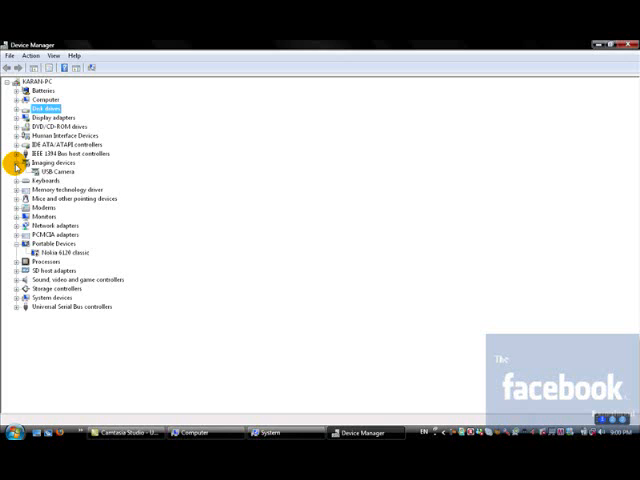
left_click(12, 164)
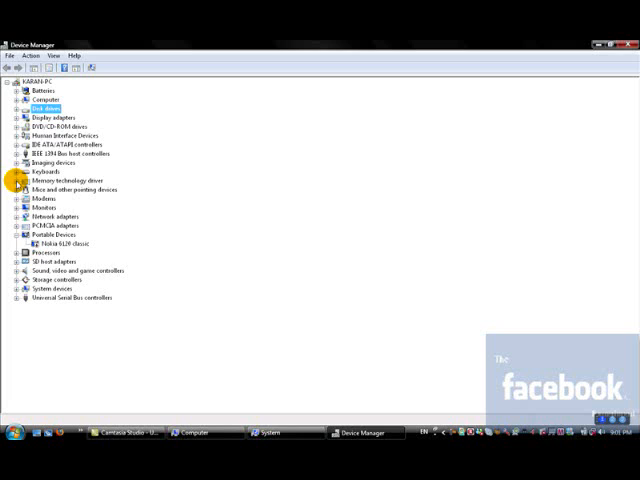
left_click(20, 180)
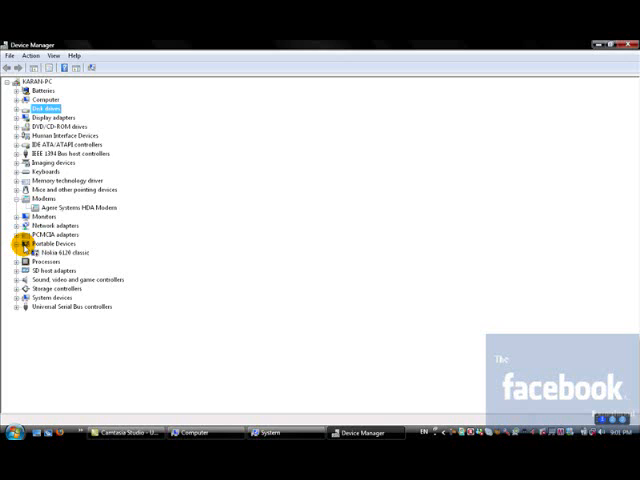
Collapse Portable Devices and expand the sound and System devices categories
left_click(22, 242)
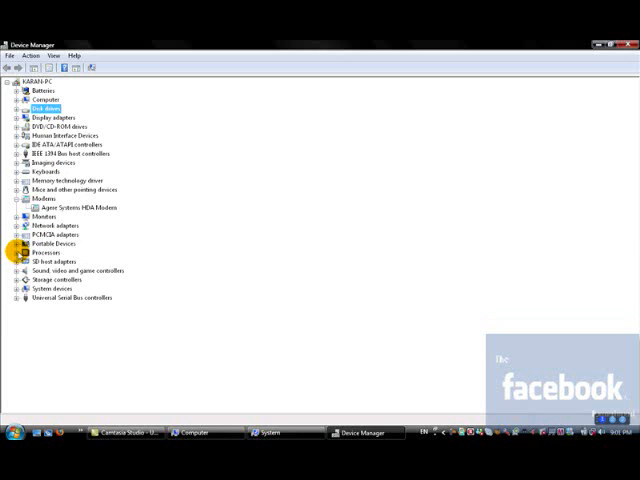
left_click(12, 252)
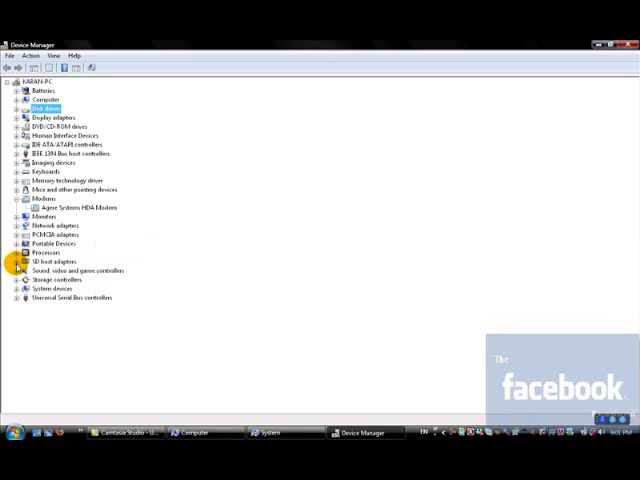
left_click(22, 264)
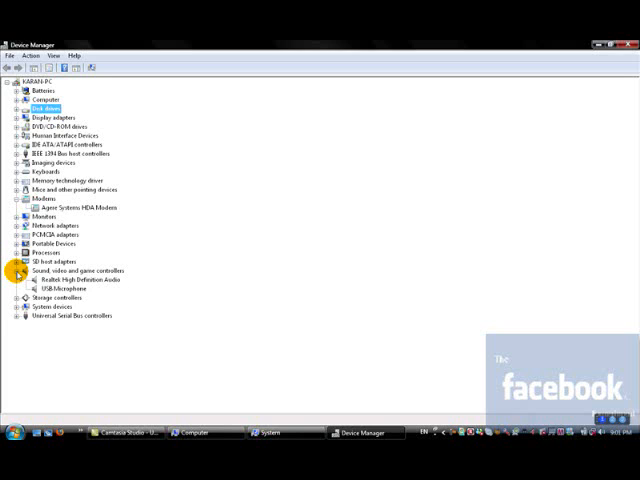
left_click(22, 270)
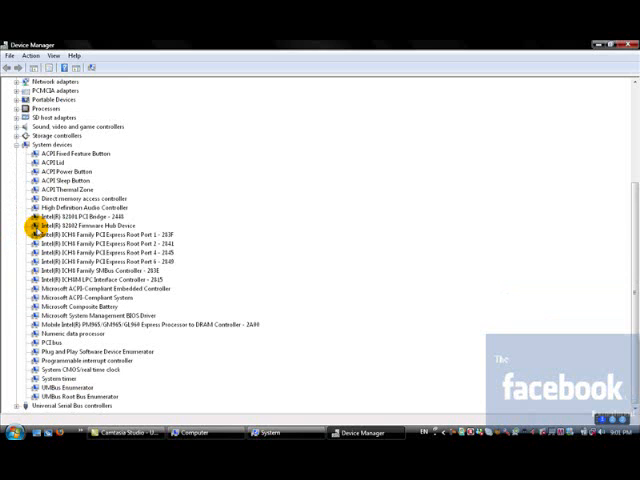
Expand Universal Serial Bus controllers to list the USB controllers and hubs
scroll("down", 3)
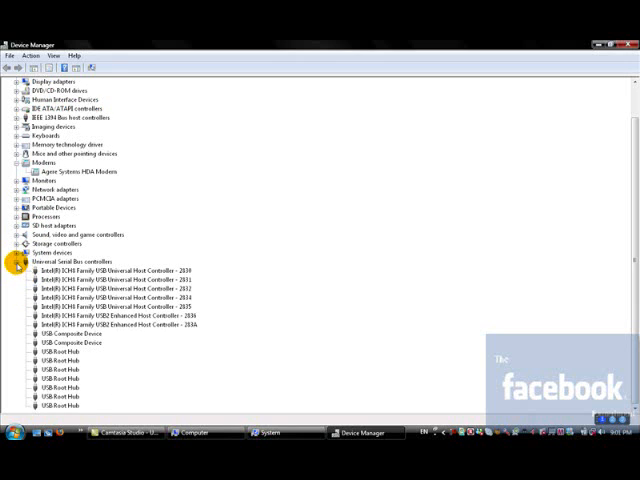
left_click(20, 264)
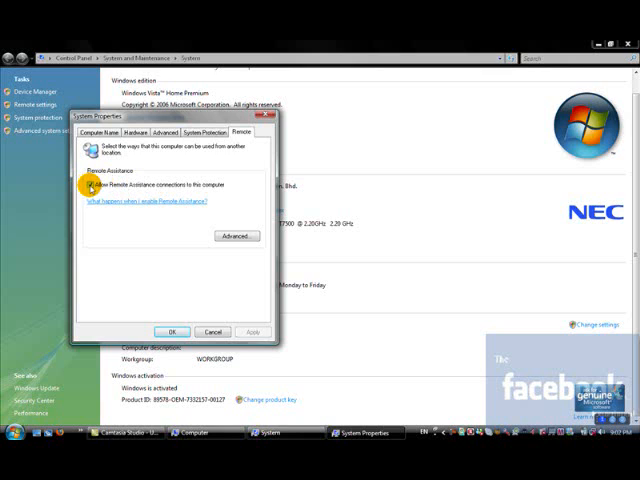
View the Remote tab, the System Protection restore points, then the Advanced tab
left_click(84, 184)
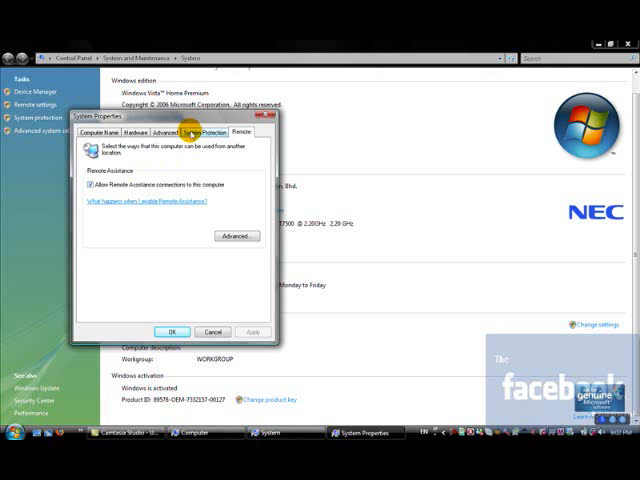
left_click(196, 132)
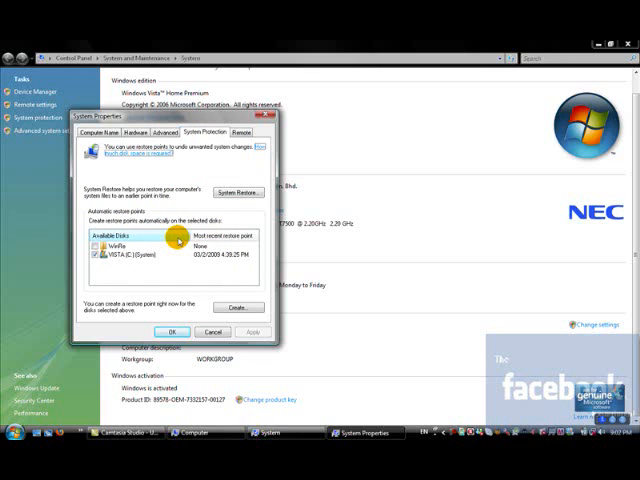
left_click(160, 132)
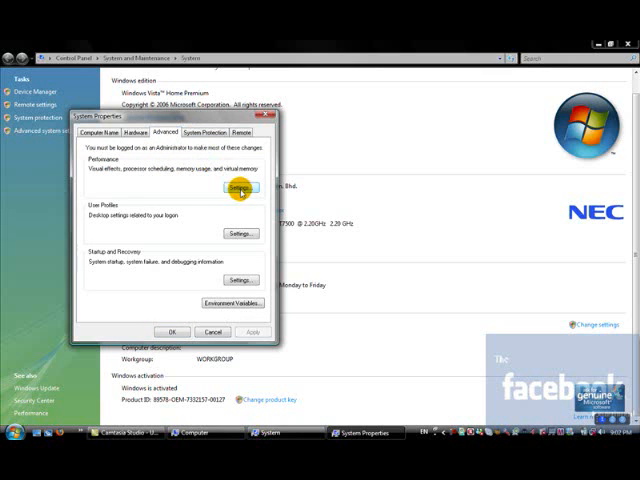
Try the best-performance and best-appearance visual effects options in Performance Settings
left_click(240, 188)
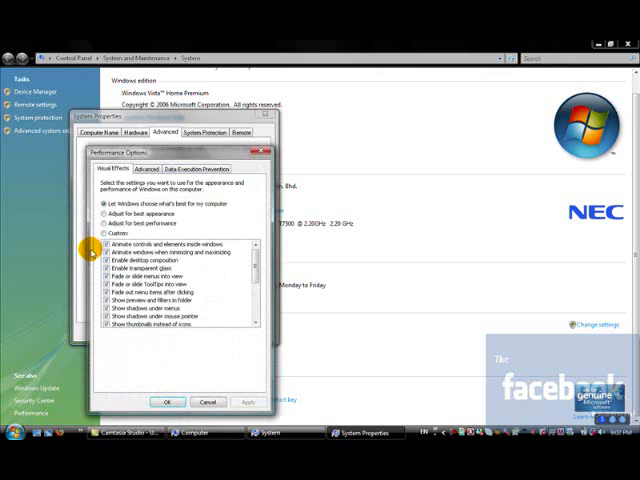
left_click(100, 222)
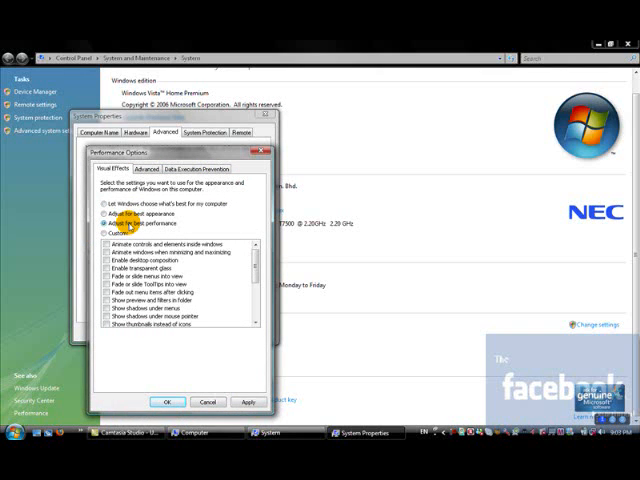
scroll("down", 3)
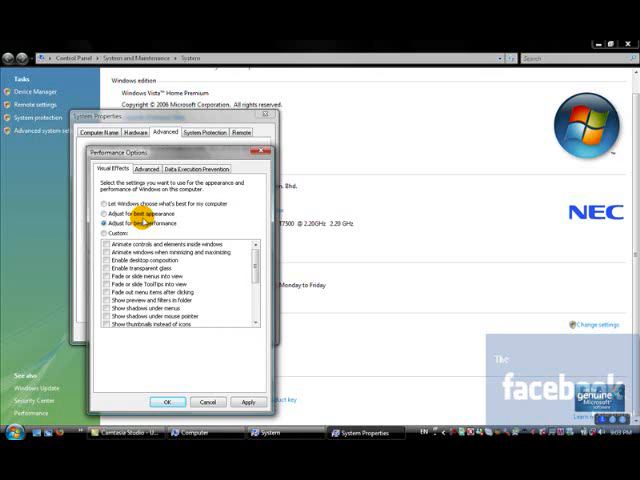
left_click(100, 206)
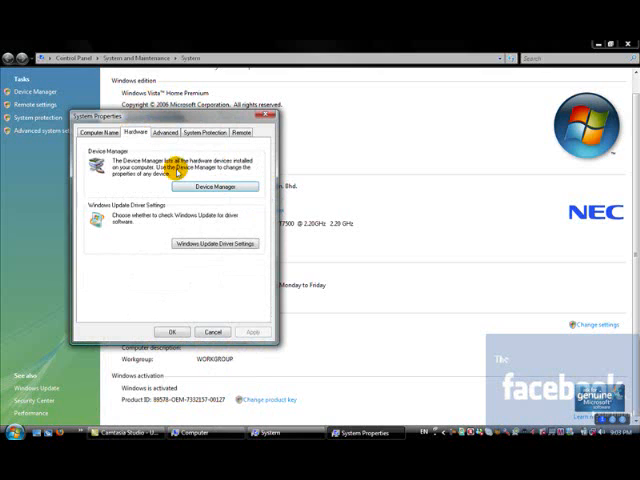
mouse_move(252, 252)
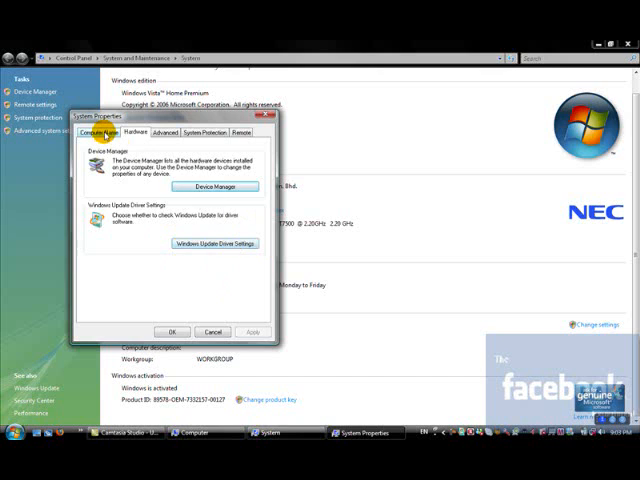
View the Computer Name and workgroup details, then close System Properties with OK
left_click(106, 132)
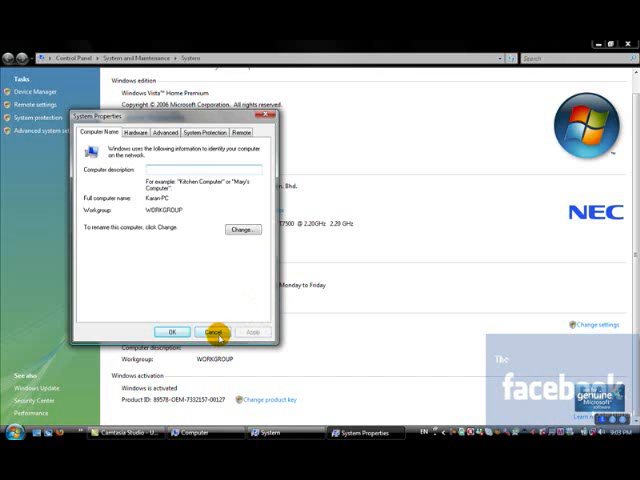
left_click(206, 332)
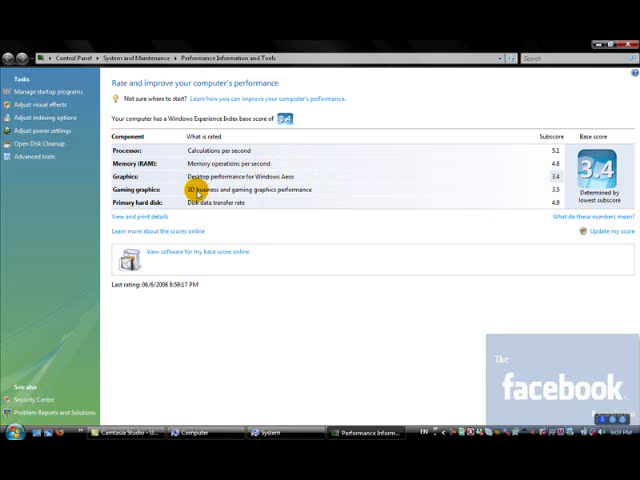
mouse_move(316, 188)
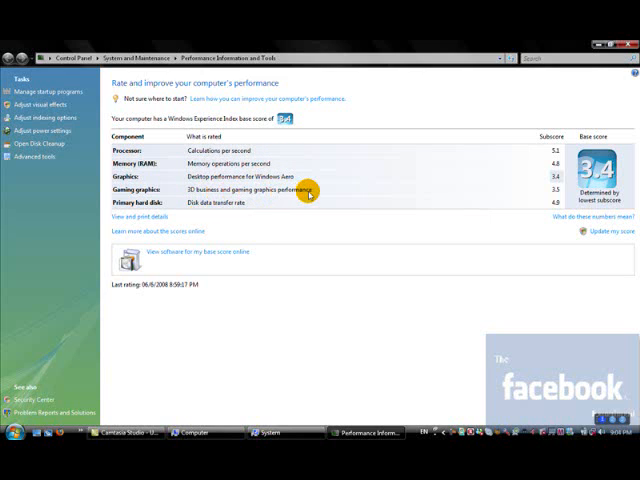
mouse_move(262, 204)
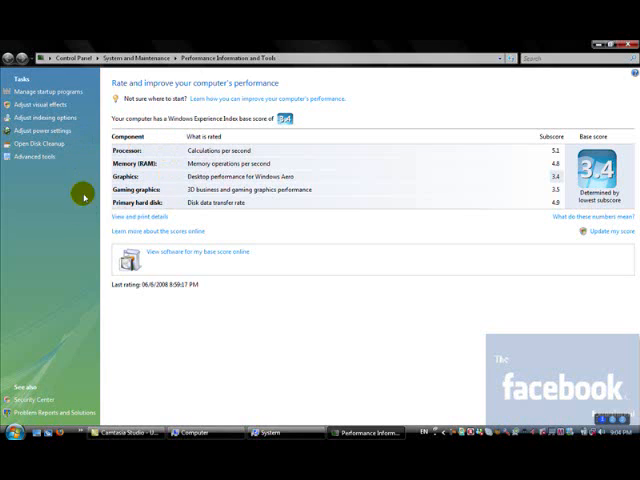
mouse_move(232, 136)
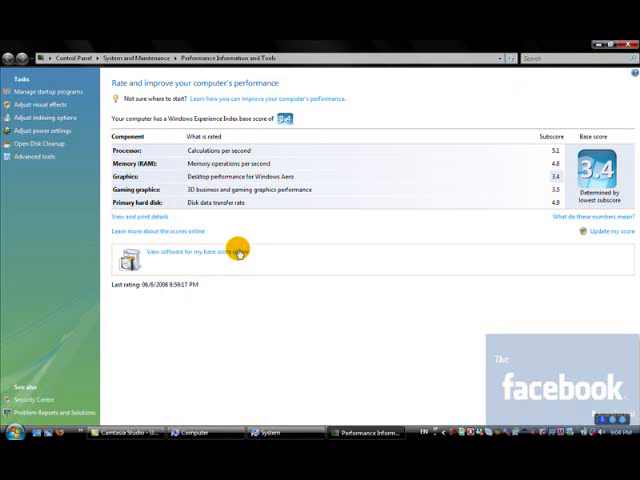
mouse_move(252, 284)
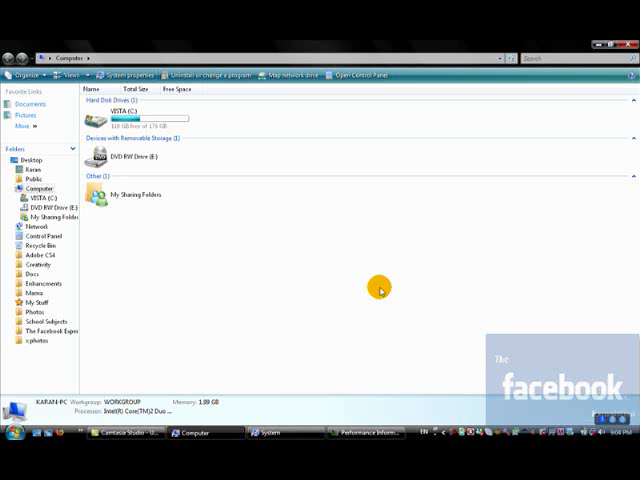
mouse_move(372, 276)
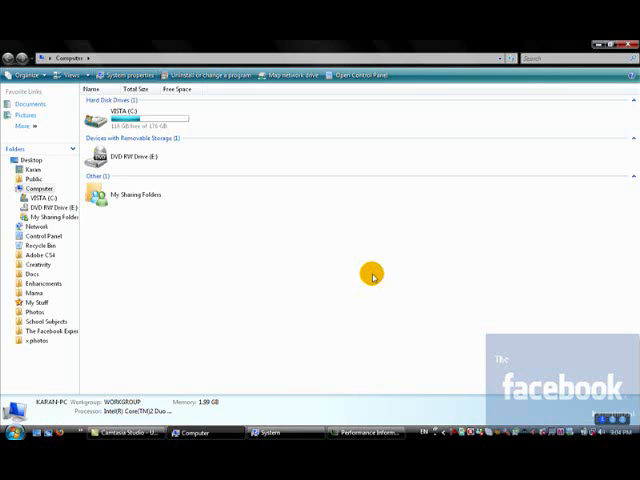